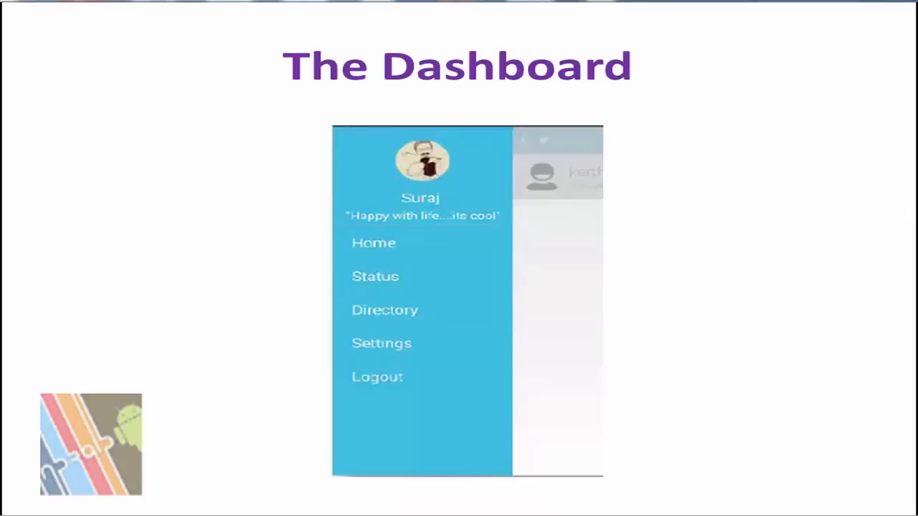
Step: Play the highlights over Home, Status, Directory and Settings, then advance past the Dashboard slide
{"action": "left_click", "coordinate": [374, 242]}
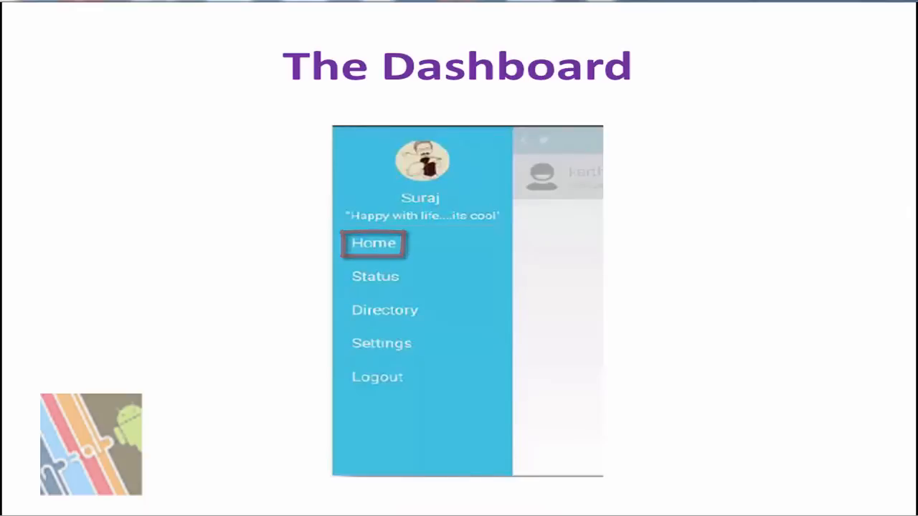
{"action": "left_click", "coordinate": [376, 277]}
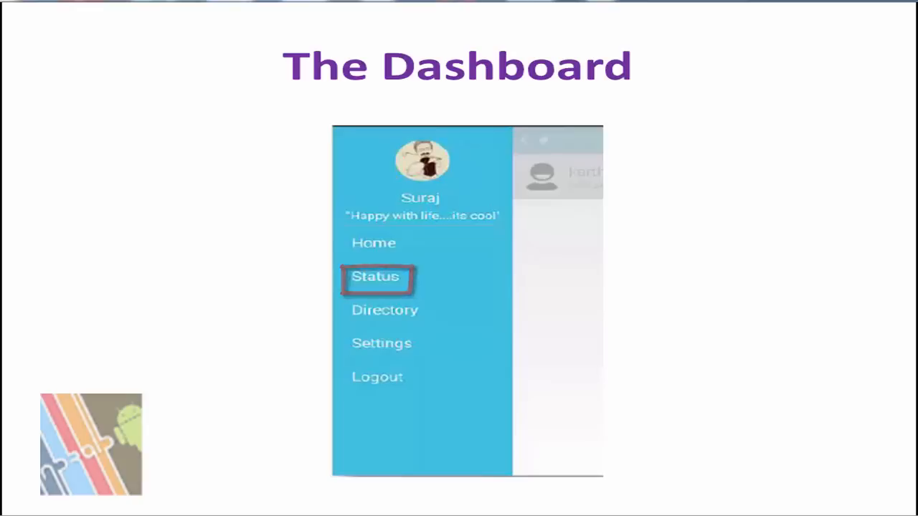
{"action": "left_click", "coordinate": [385, 310]}
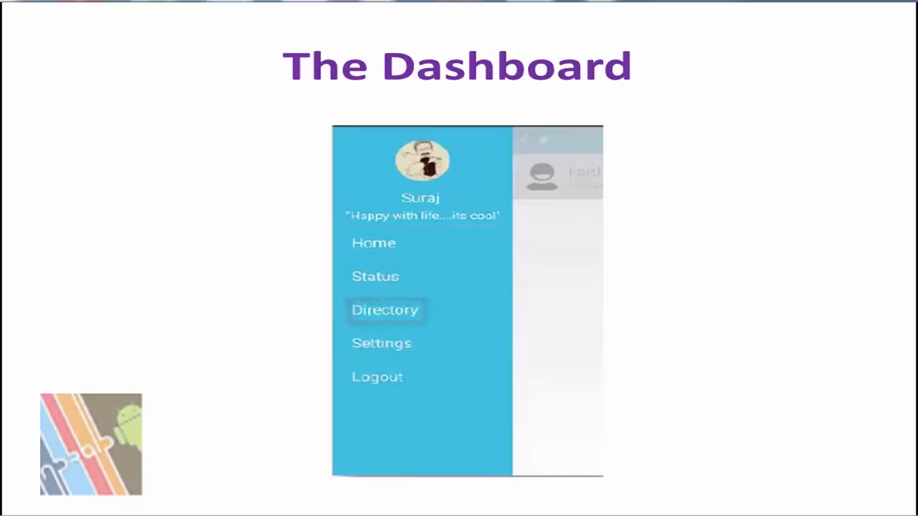
{"action": "left_click", "coordinate": [381, 345]}
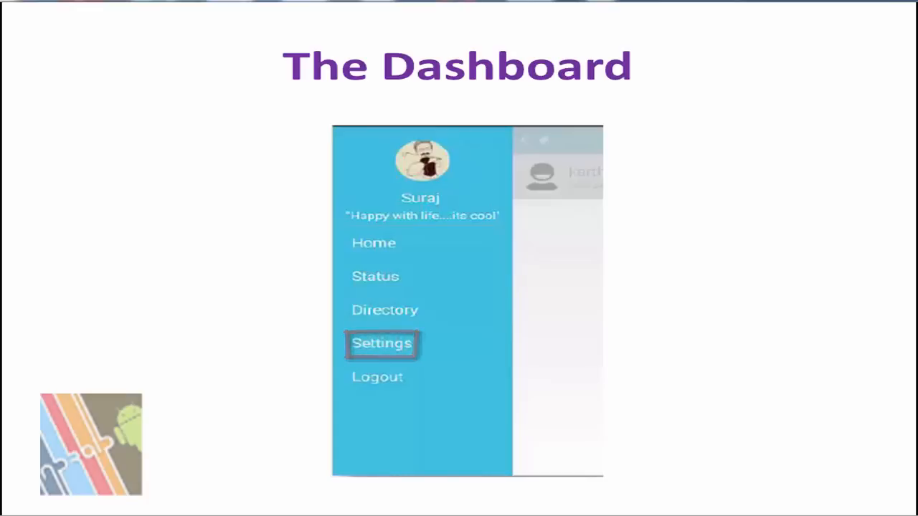
{"action": "left_click", "coordinate": [374, 378]}
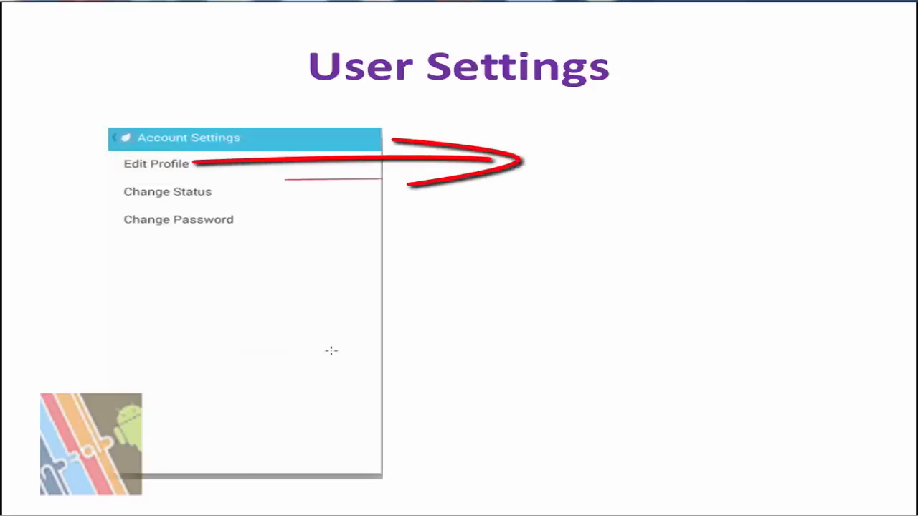
Step: Advance so the User Settings slide's arrow points at Edit Profile
{"action": "left_click", "coordinate": [155, 163]}
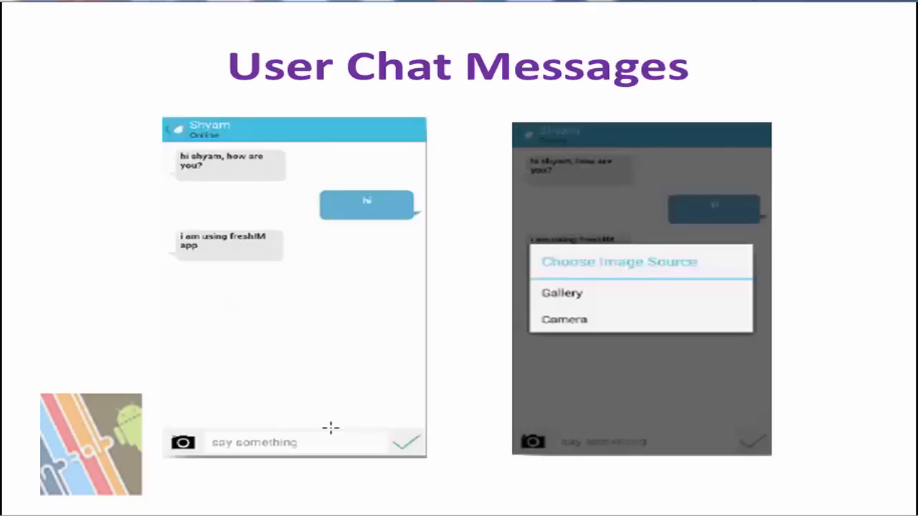
{"action": "mouse_move", "coordinate": [858, 322]}
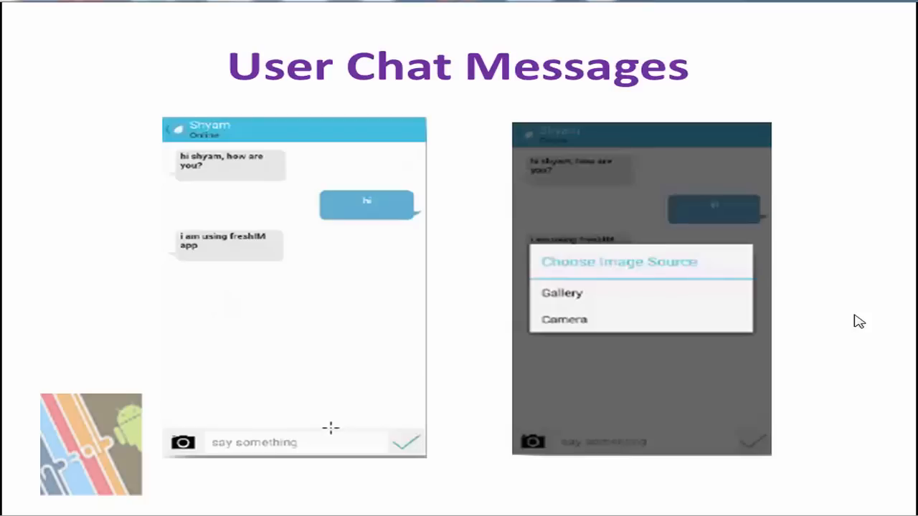
Step: Advance past the User Chat Messages slide toward the group creation slide
{"action": "left_click", "coordinate": [183, 441]}
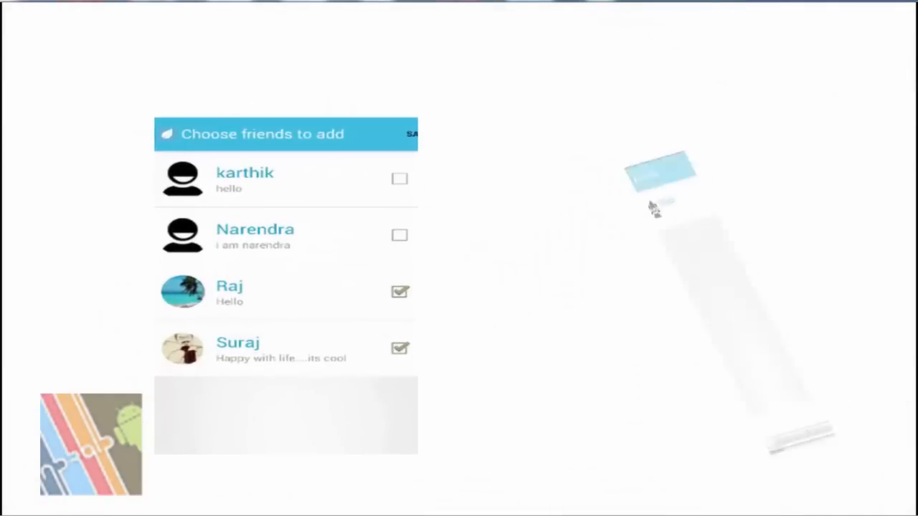
Step: Bring in the Create Group screenshot showing the facebook group beside the friend selection
{"action": "left_click", "coordinate": [413, 135]}
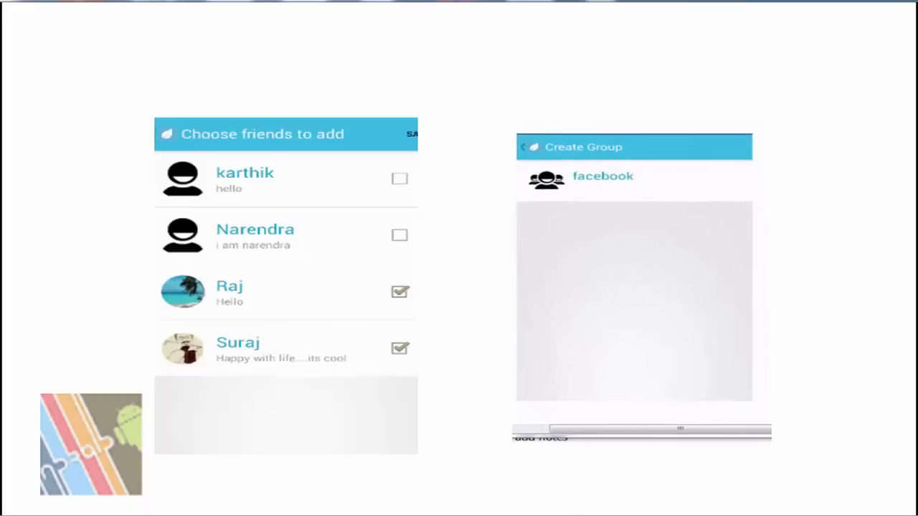